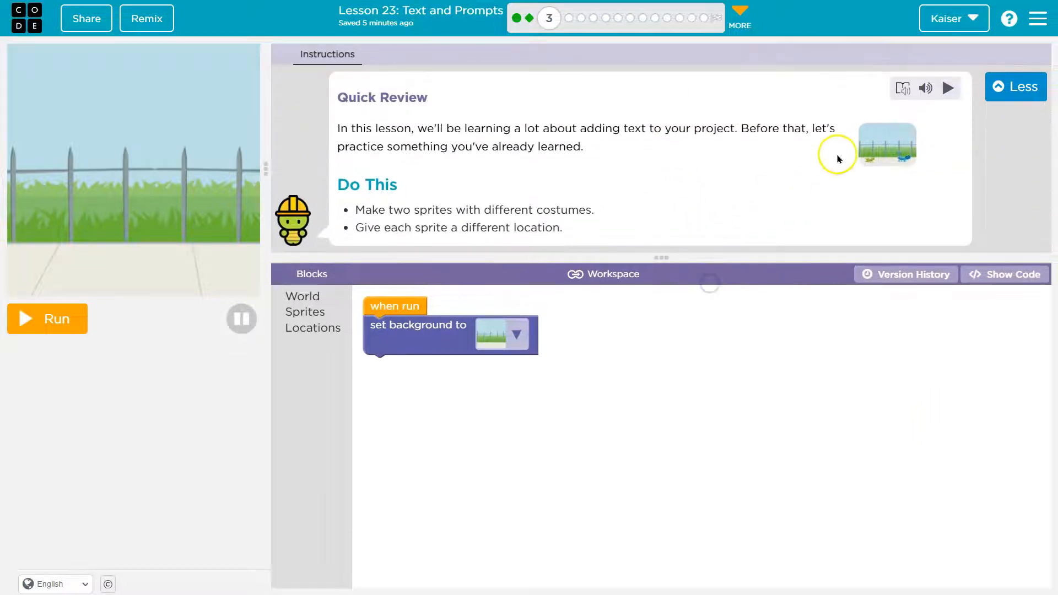
pyautogui.moveTo(540, 163)
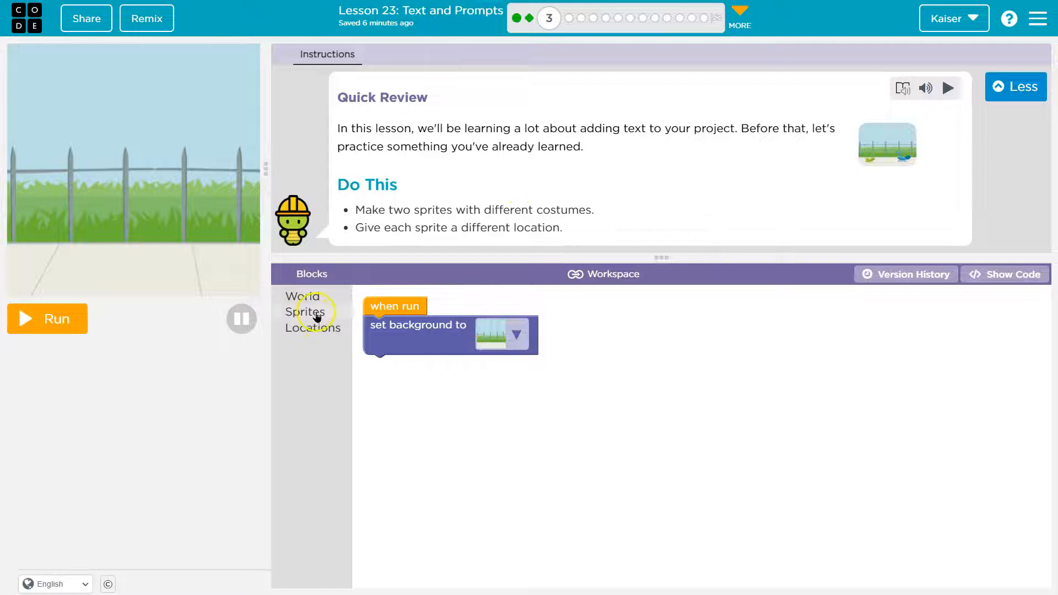
# Attach a 'make new sprite at (200, 200)' block beneath the set background block
pyautogui.click(304, 312)
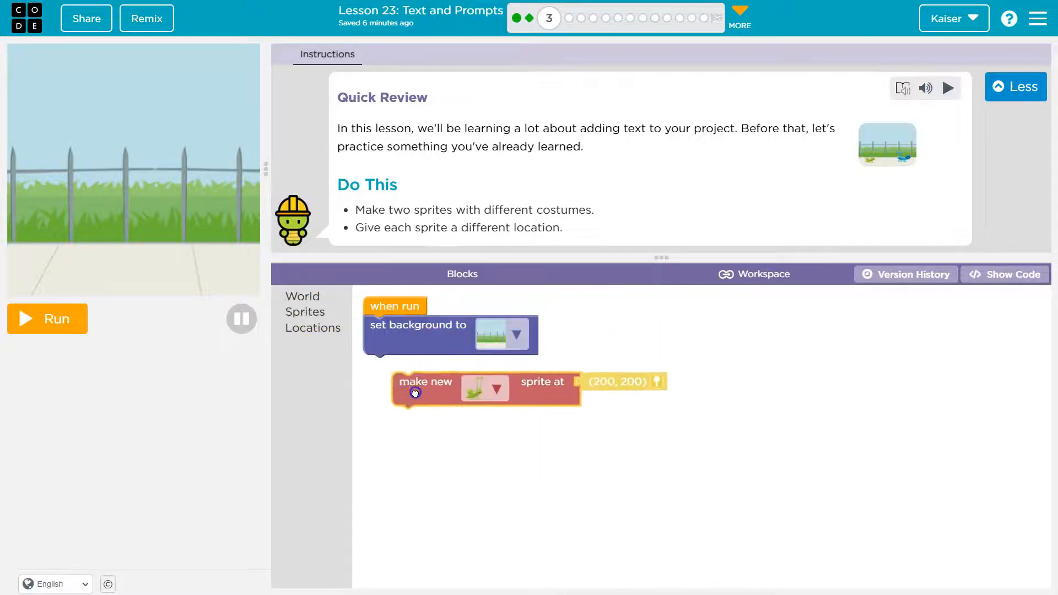
pyautogui.click(305, 312)
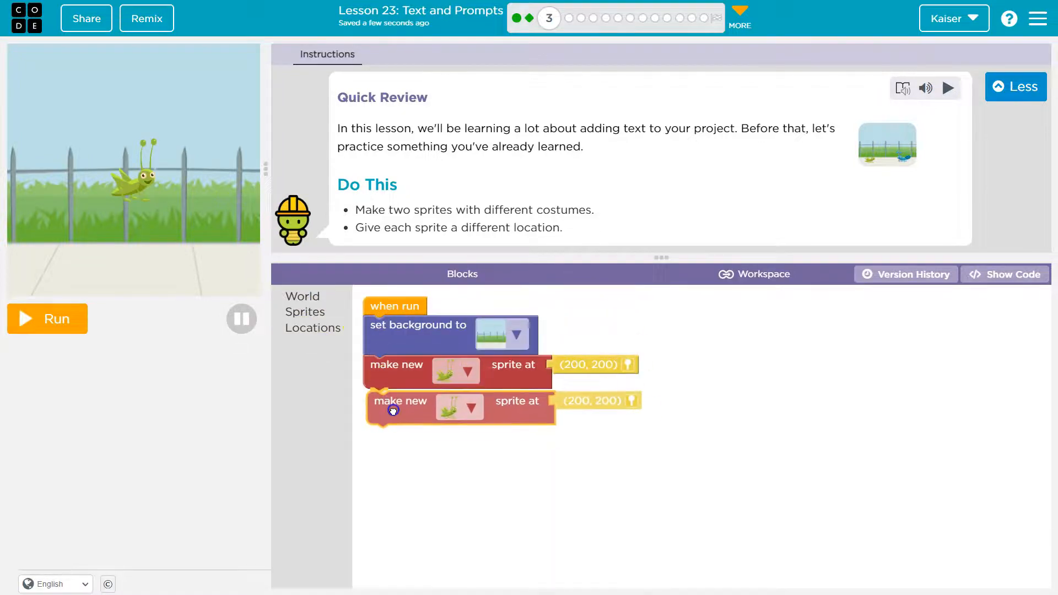
# Give the first sprite the blue bug costume and the second sprite the lion costume
pyautogui.click(467, 365)
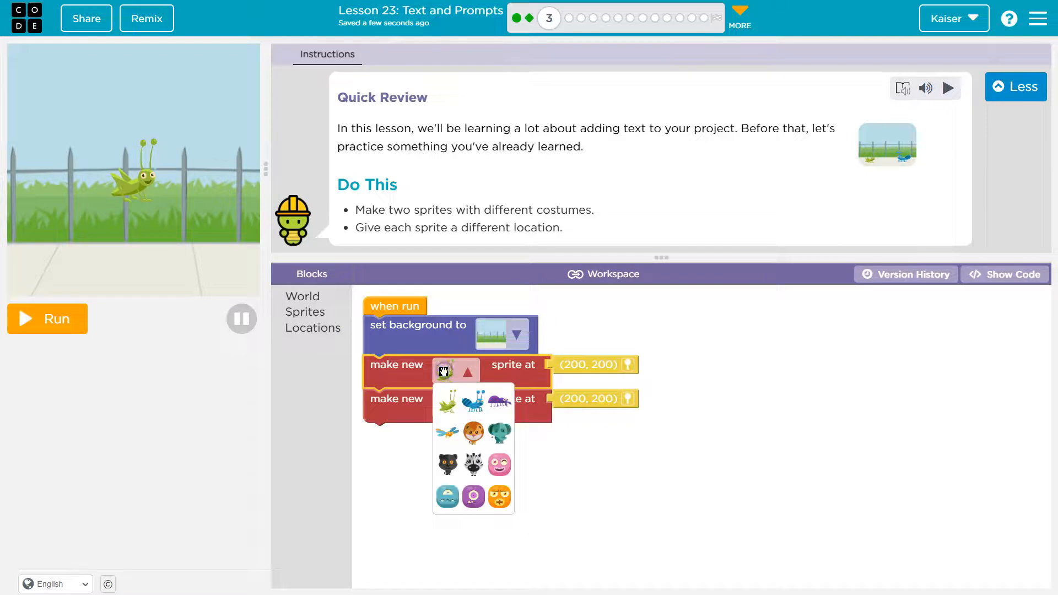
pyautogui.click(446, 403)
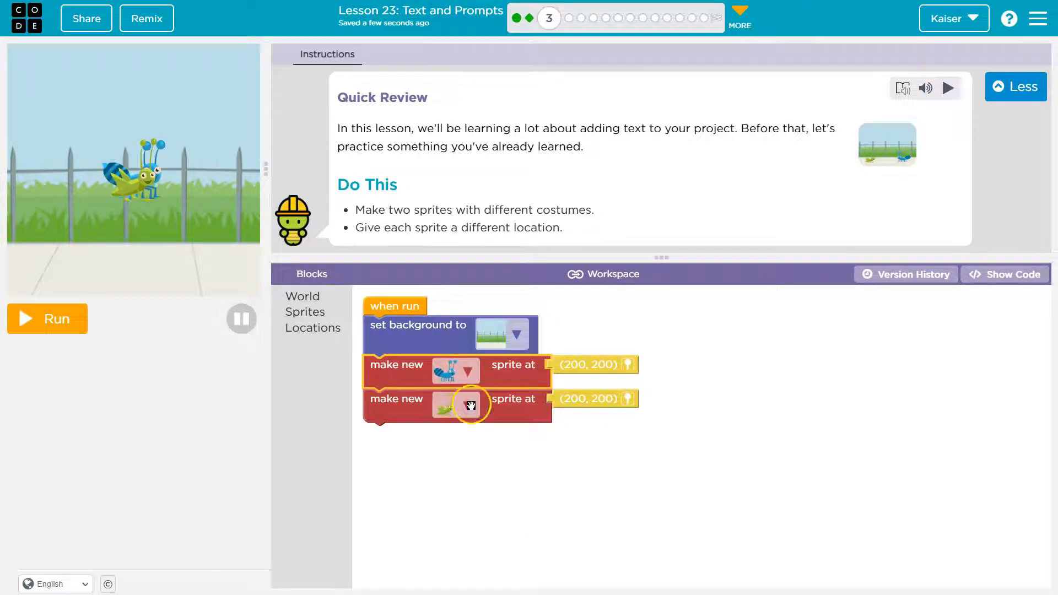
pyautogui.click(470, 404)
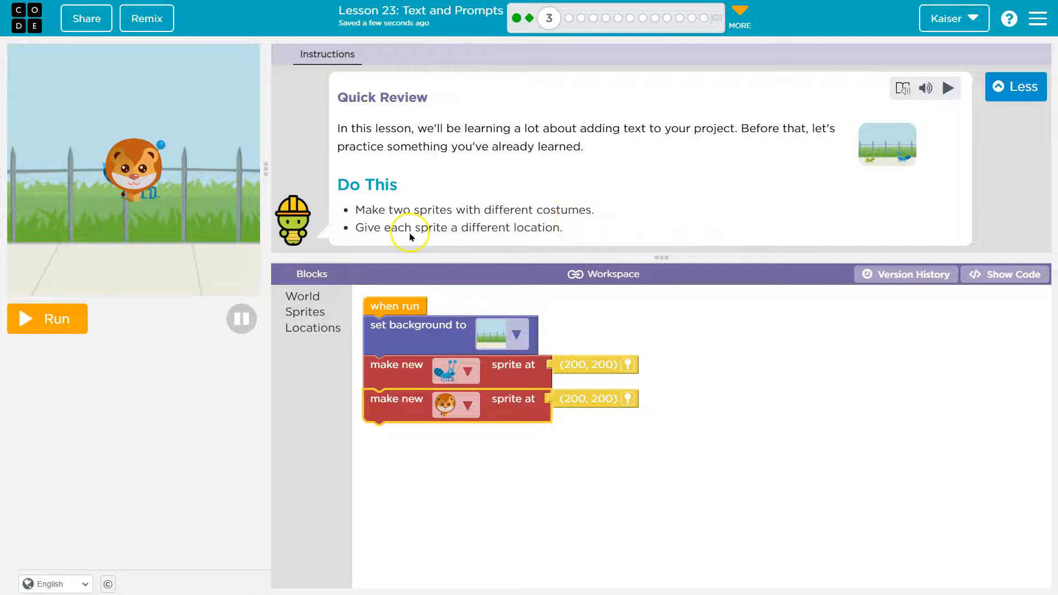
pyautogui.moveTo(453, 232)
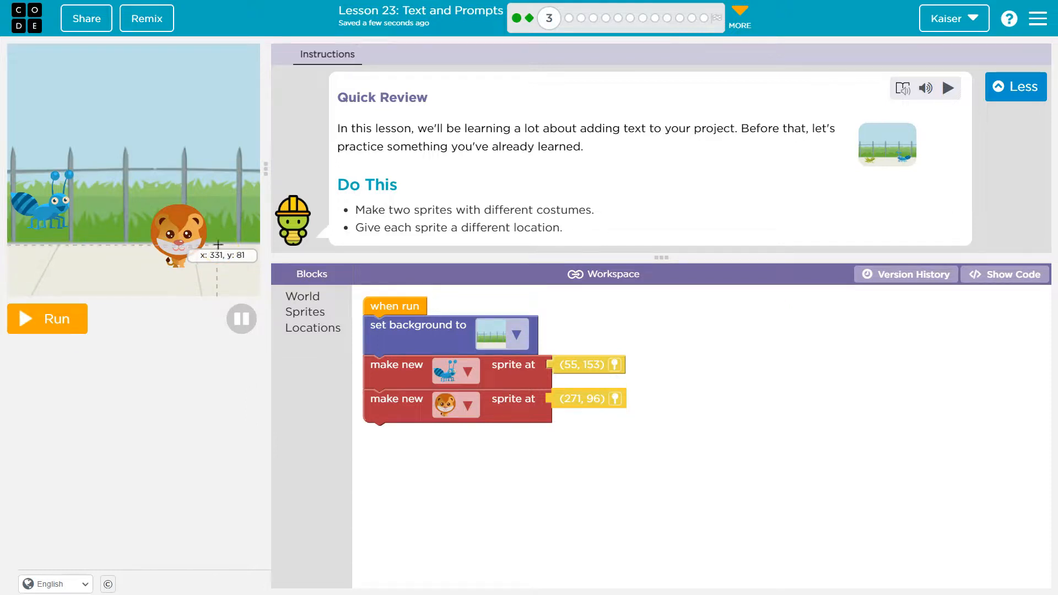
pyautogui.moveTo(632, 220)
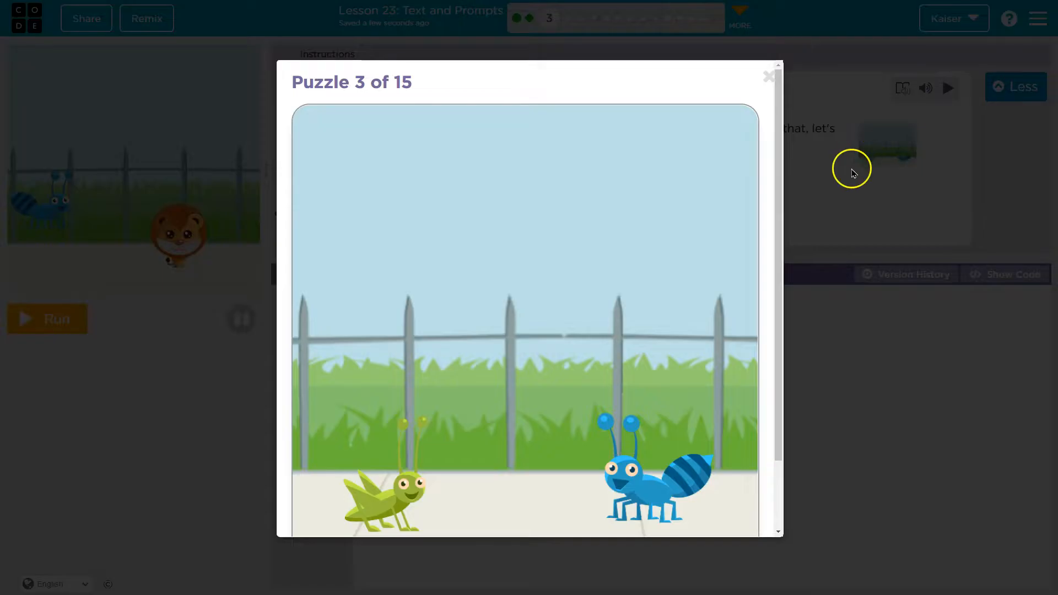
# Close the puzzle preview and run the program with the bug at (55, 153) and lion at (271, 96)
pyautogui.click(769, 76)
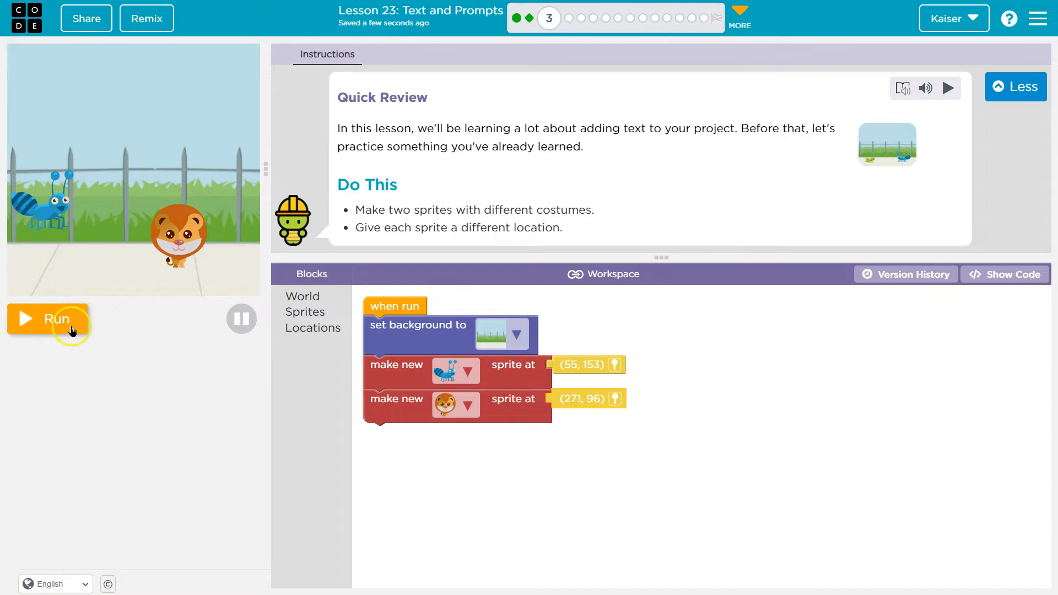
pyautogui.click(47, 318)
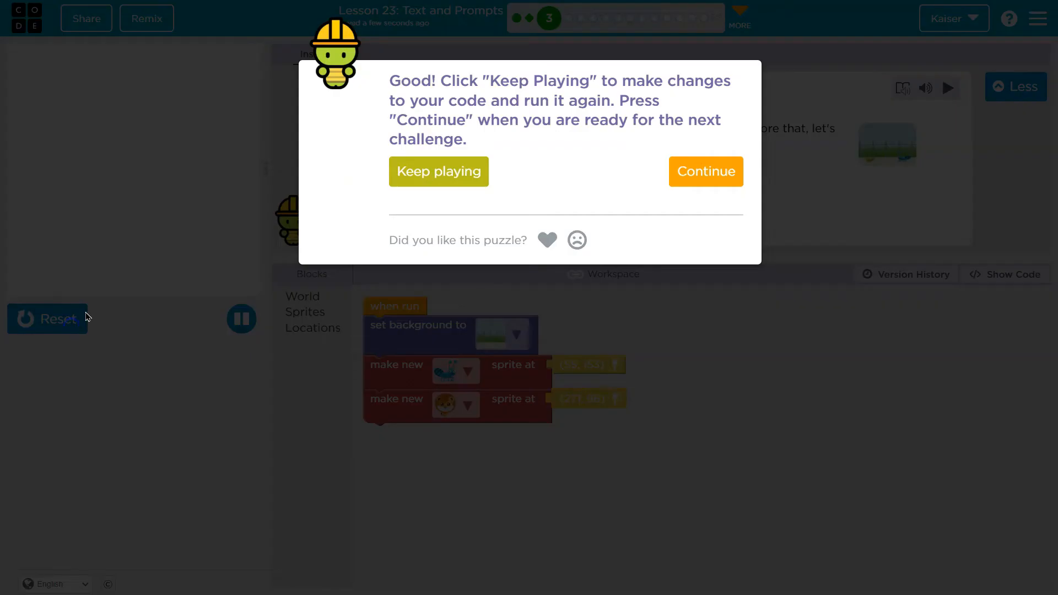